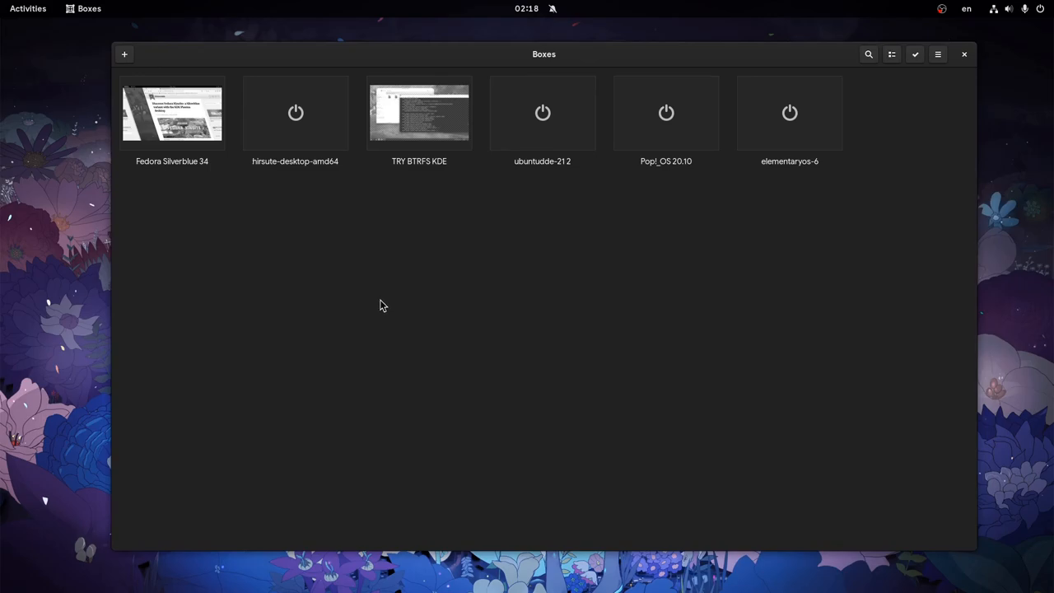
pyautogui.moveTo(129, 265)
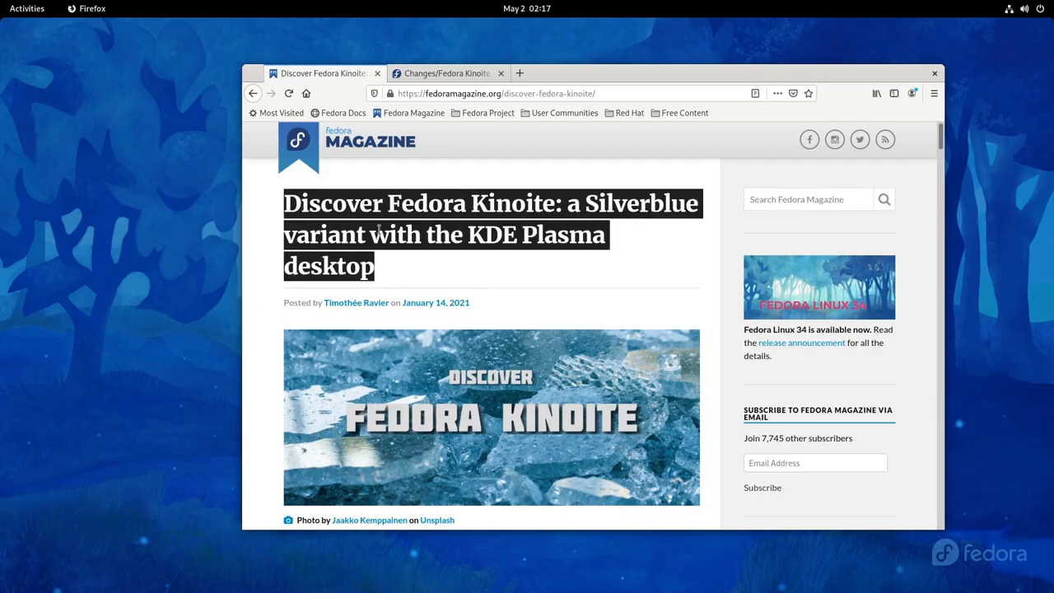
# Read the Kinoite article's install commands, then view the Fedora Wiki Kinoite change page summary.
pyautogui.scroll(-3)
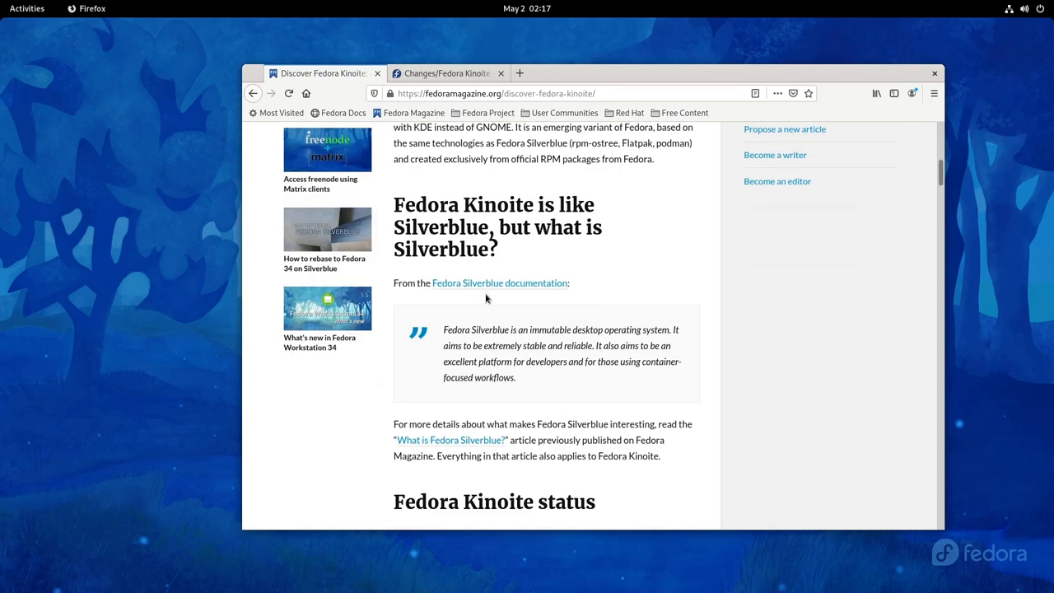
pyautogui.scroll(-3)
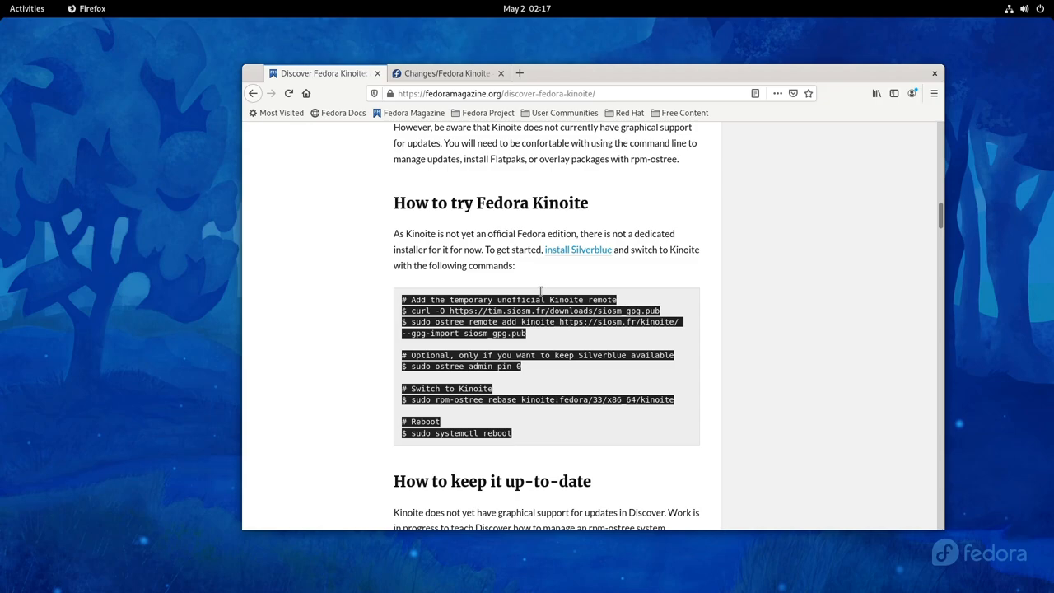
pyautogui.click(444, 72)
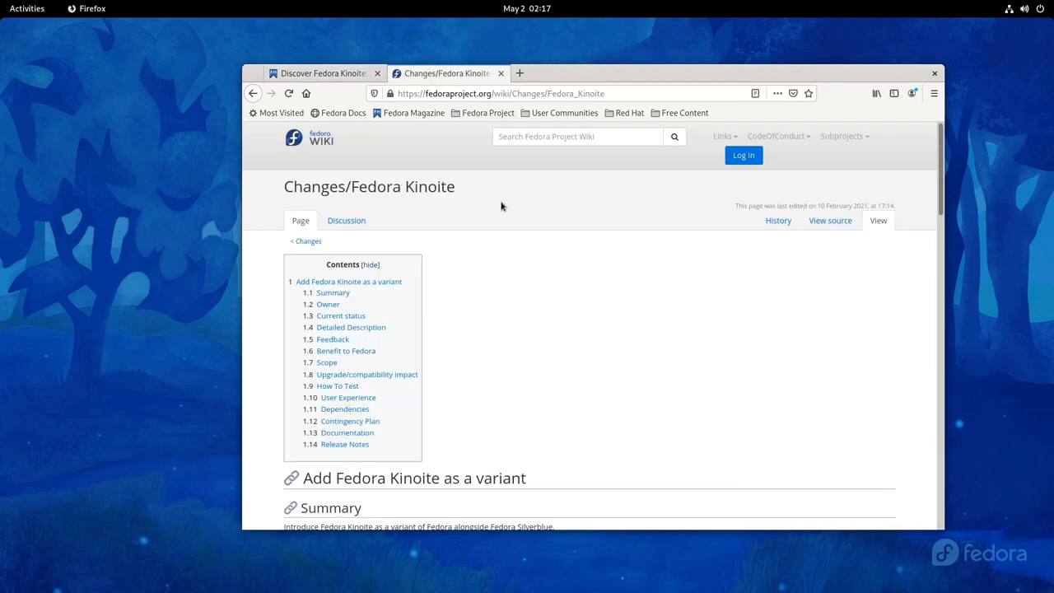
pyautogui.scroll(-3)
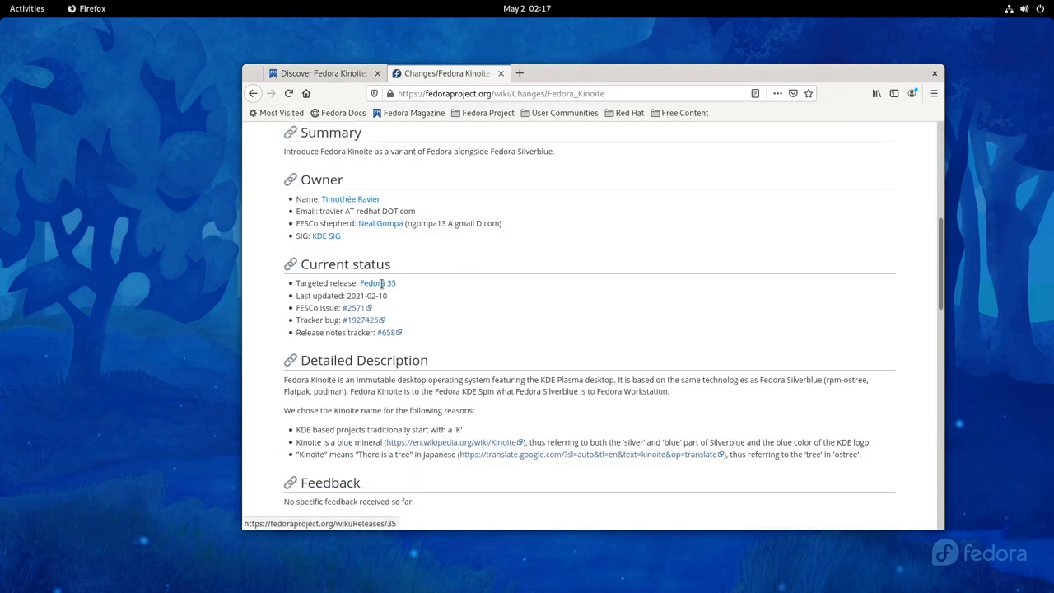
pyautogui.moveTo(445, 285)
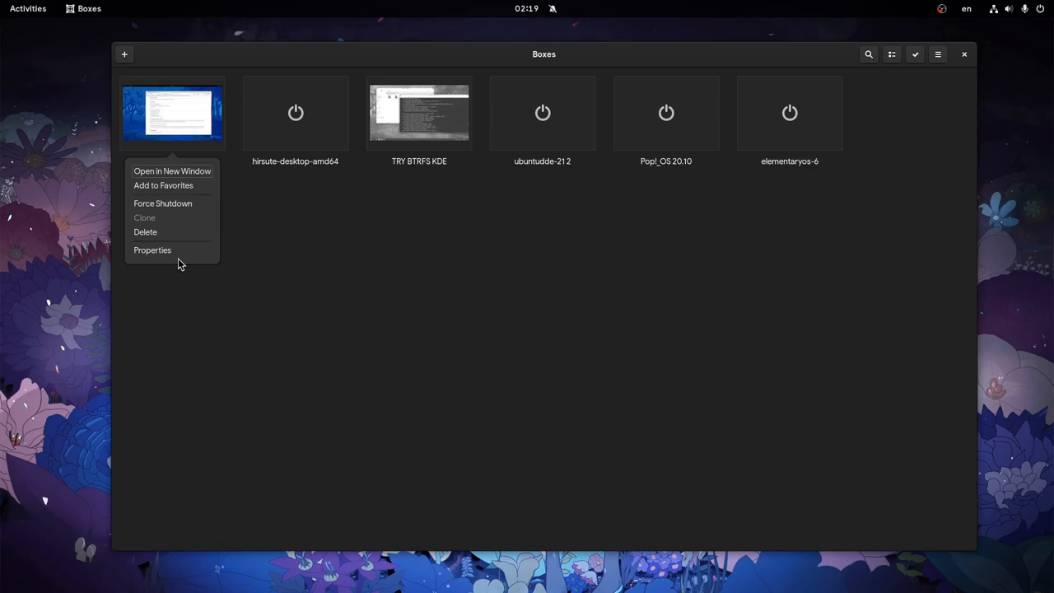
# Add a snapshot to Fedora Silverblue 34 in its Snapshots properties and name it 'Before Kinoite'.
pyautogui.click(152, 250)
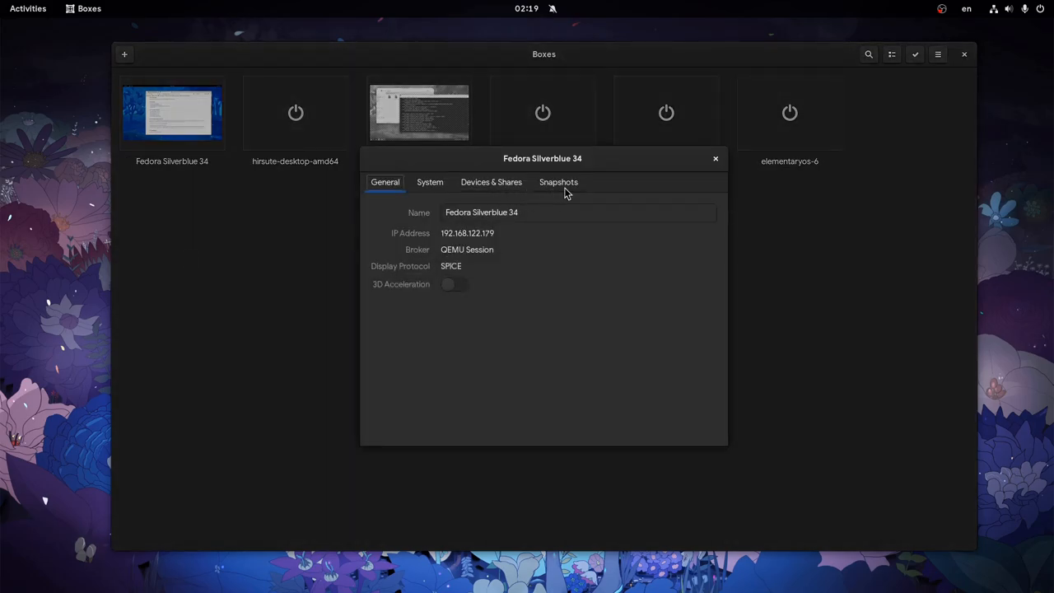
pyautogui.click(558, 181)
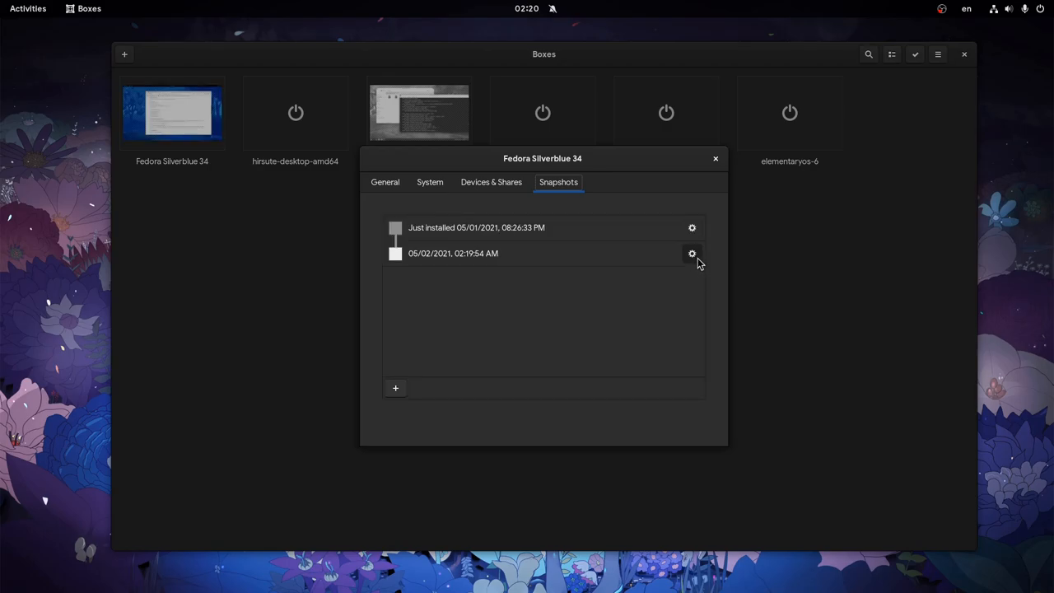
pyautogui.write('Before K')
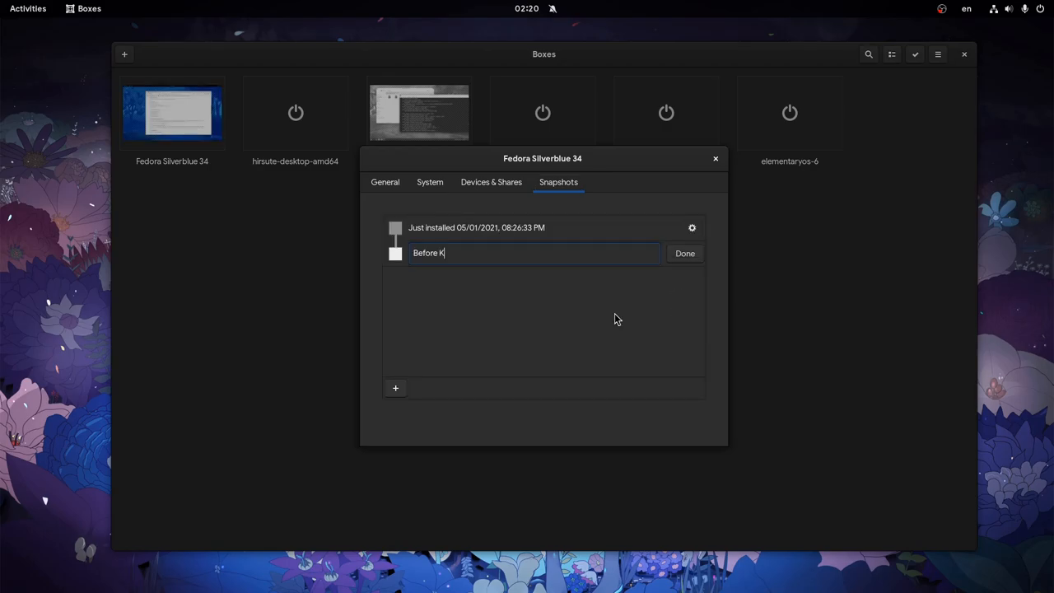
pyautogui.write('inoite')
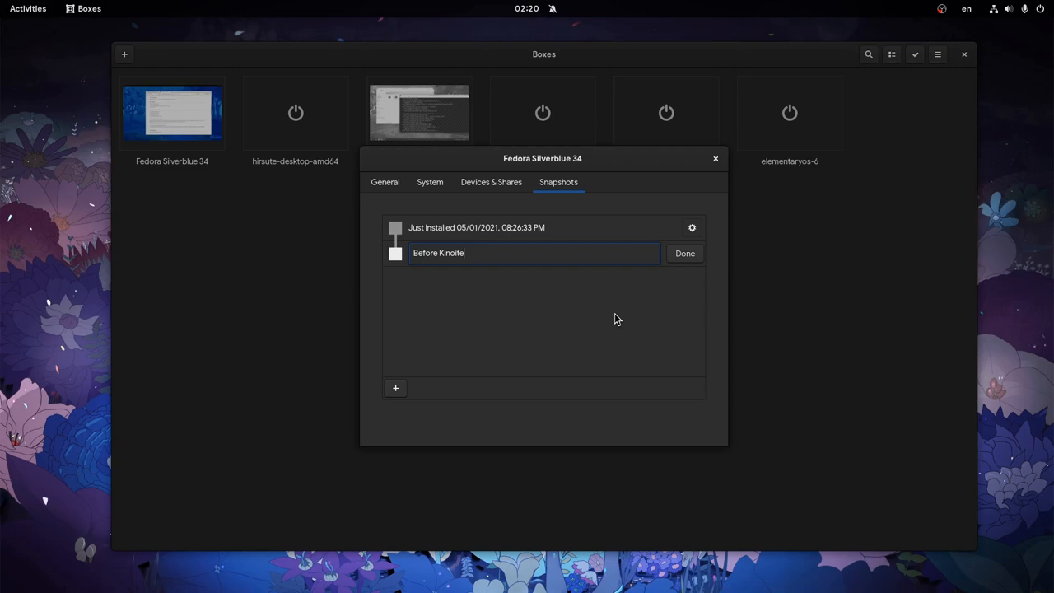
pyautogui.click(685, 254)
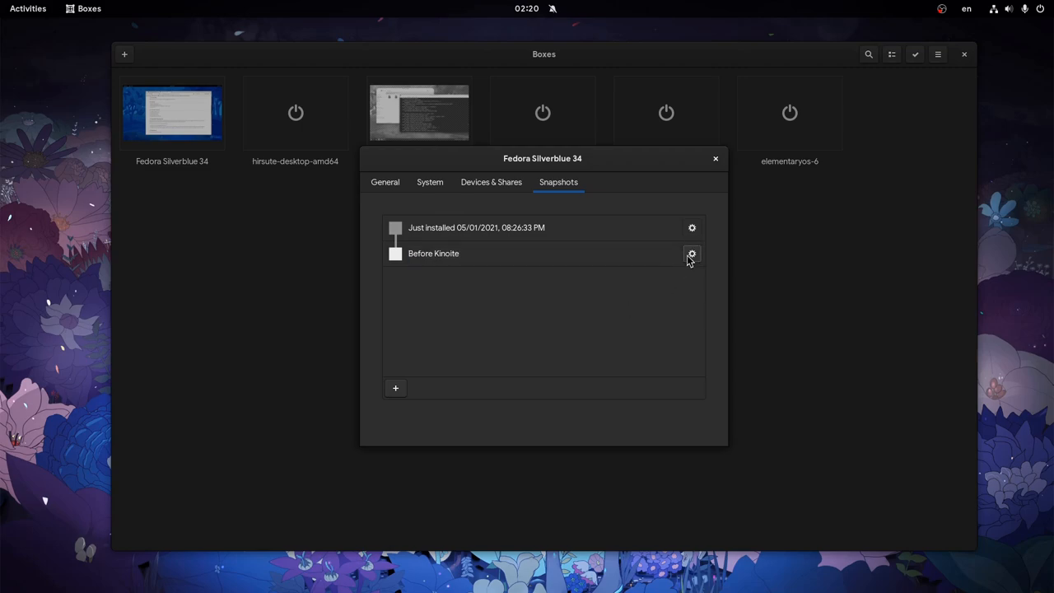
pyautogui.click(714, 159)
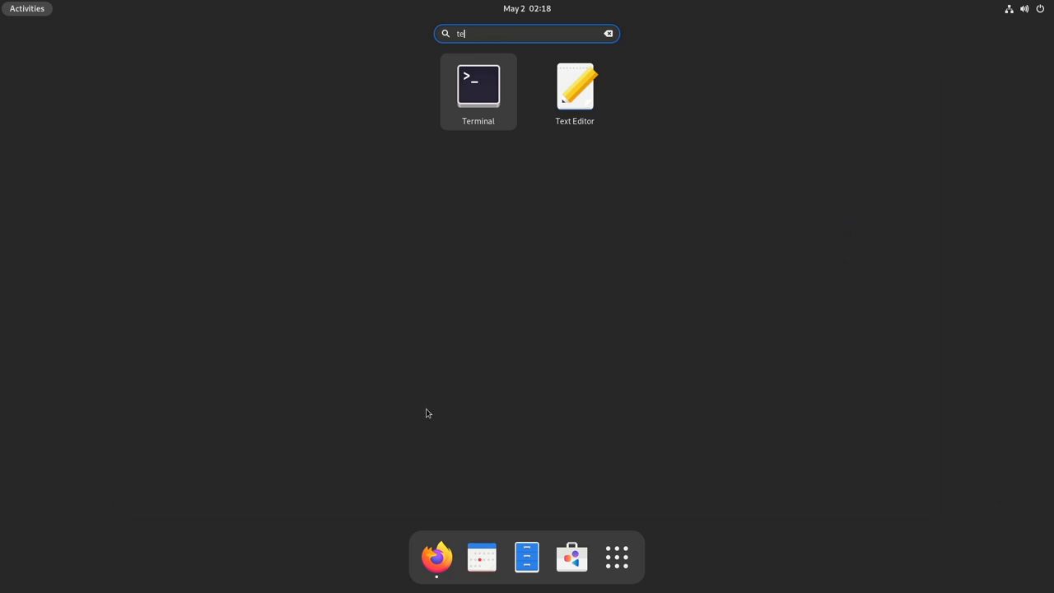
# Launch Terminal in the guest to fetch siosm_gpg.pub and add the kinoite ostree remote.
pyautogui.click(477, 86)
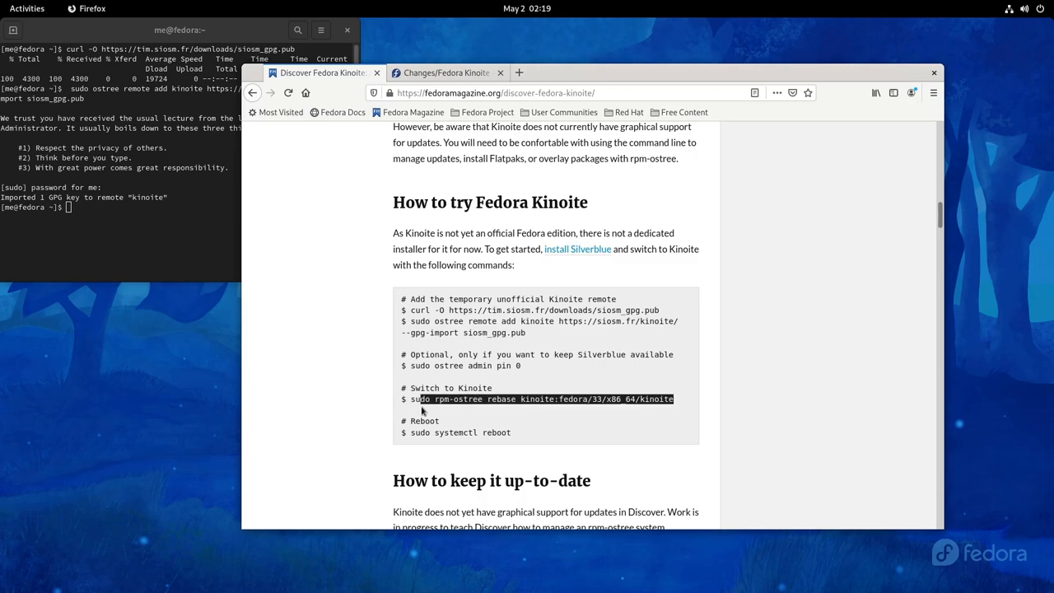
# Run sudo rpm-ostree rebase kinoite:fedora/34/x86_64/kinoite, then systemctl reboot into Kinoite.
pyautogui.click(115, 234)
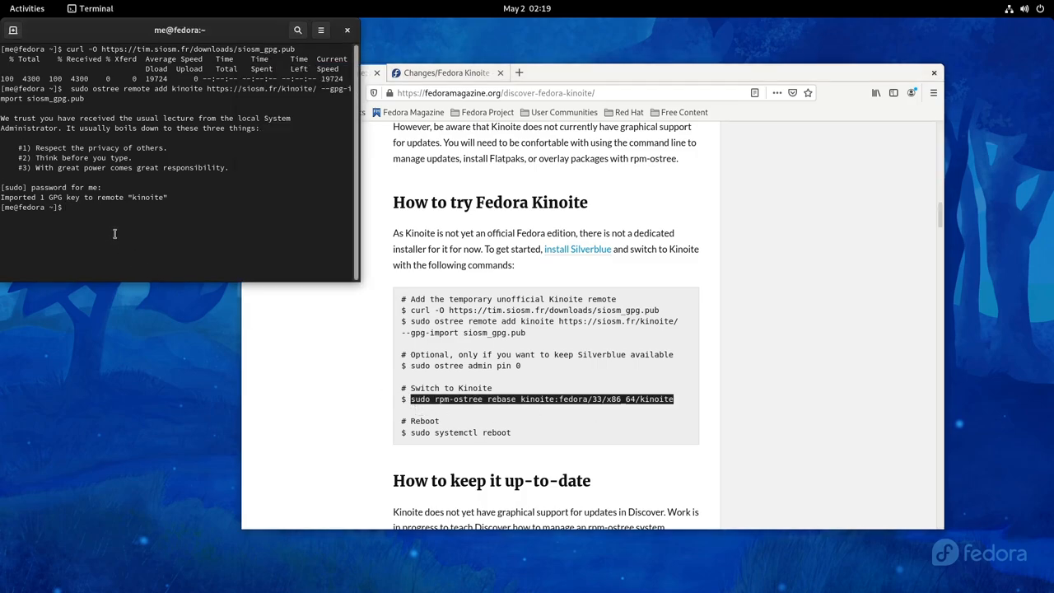
pyautogui.write('sudo rpm-ostree rebase kinoite:fedora/33/x86_64/kinoite')
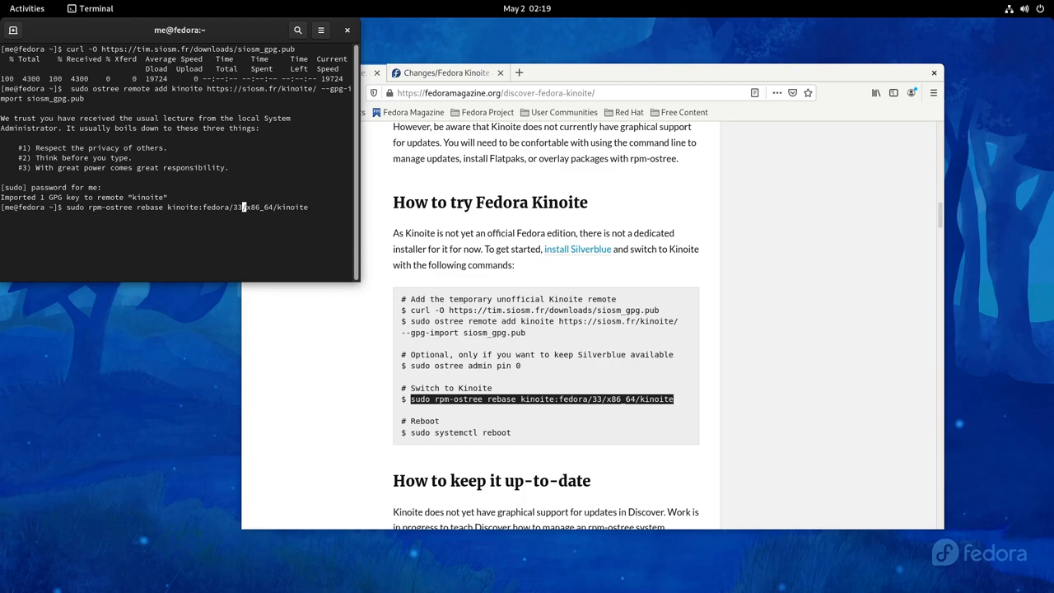
pyautogui.write('4')
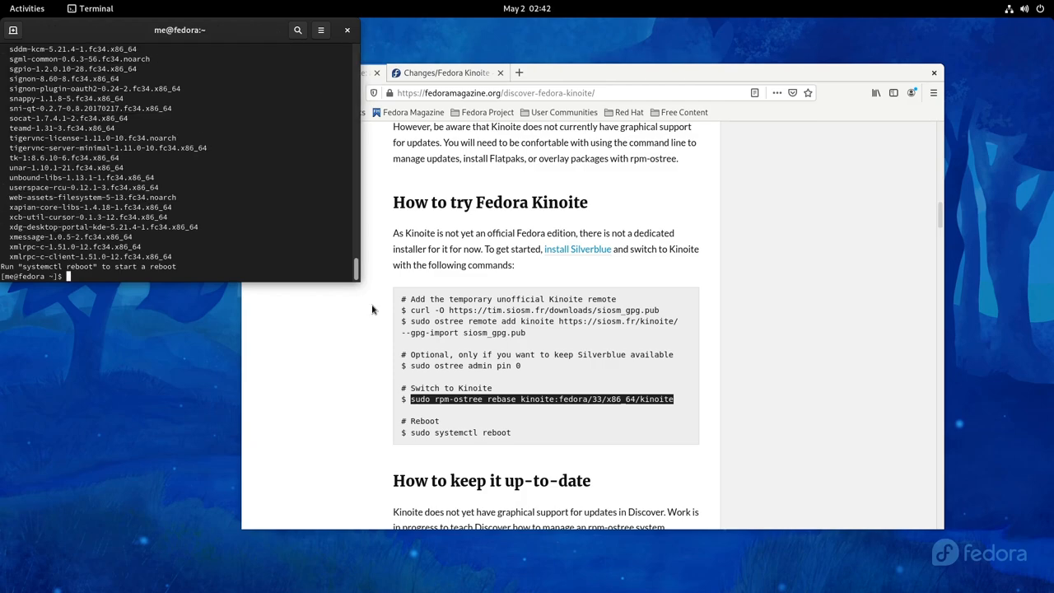
pyautogui.write('system')
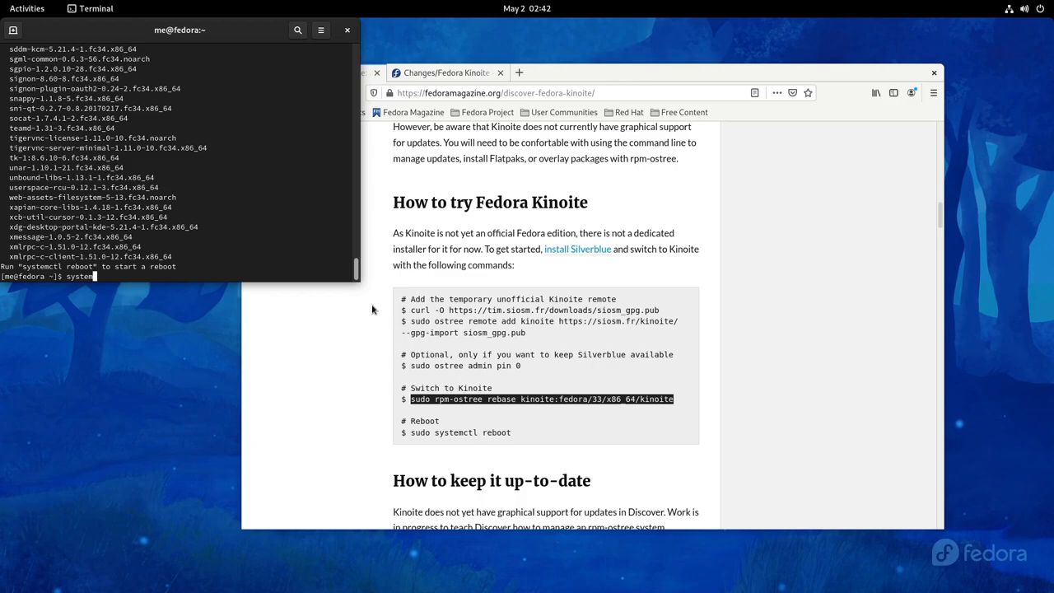
pyautogui.press('Return')
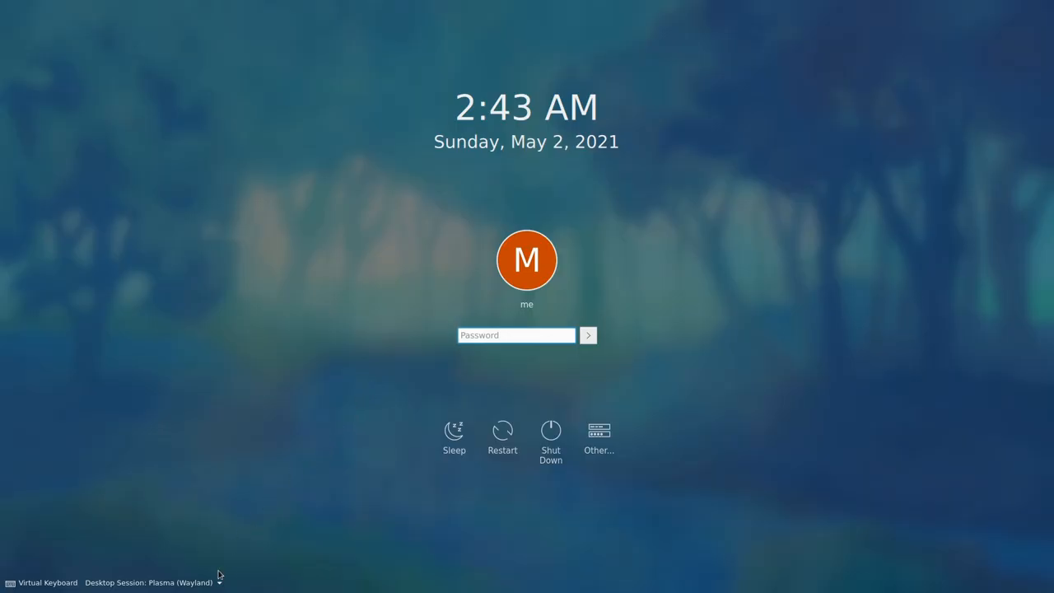
# Choose a Plasma session from the SDDM Desktop Session list.
pyautogui.click(148, 583)
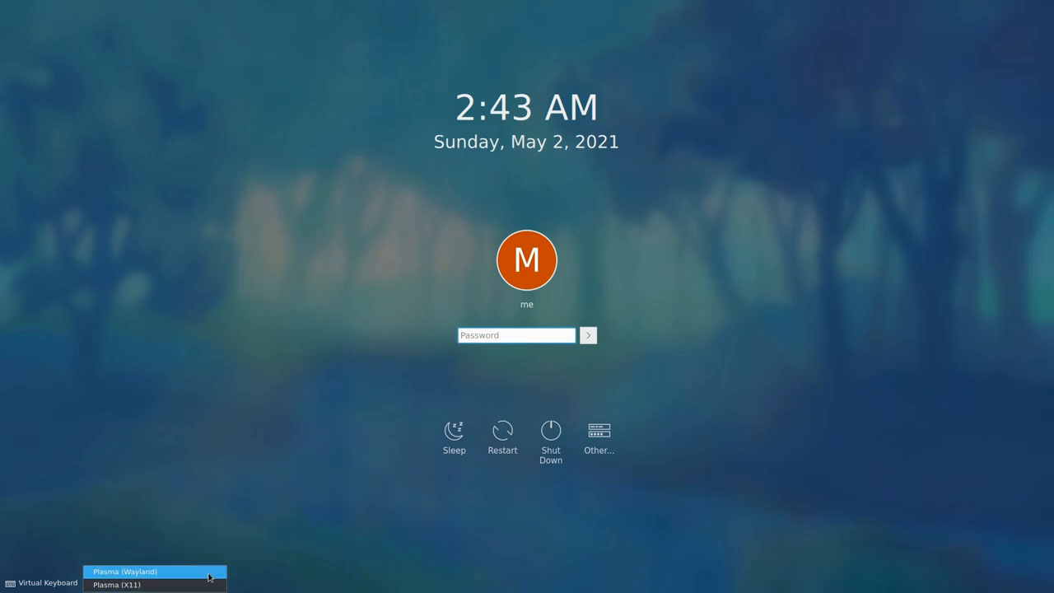
pyautogui.click(124, 570)
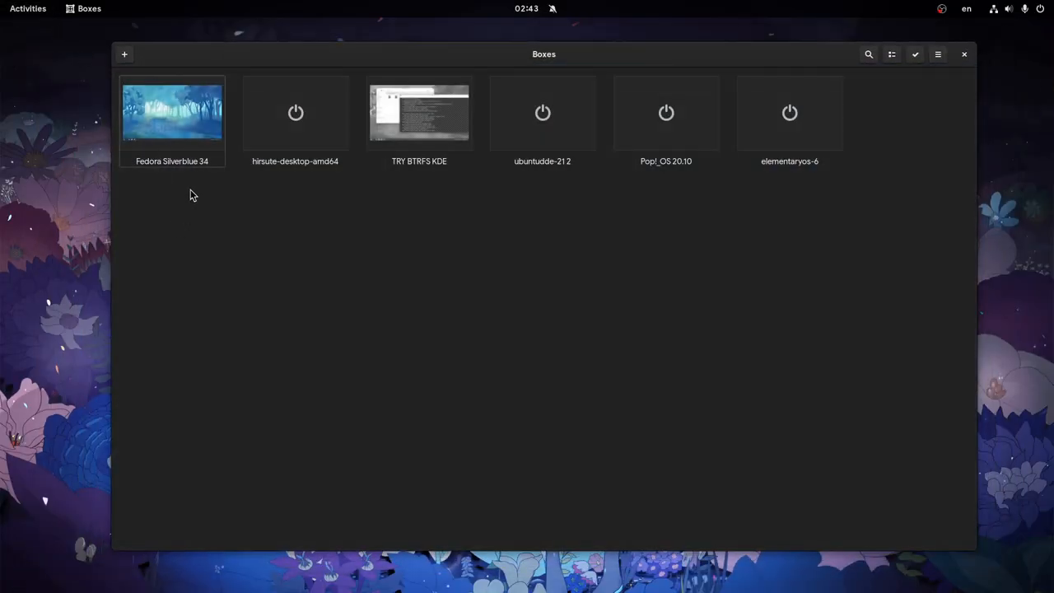
# Revert Fedora Silverblue 34 to the 'Before Kinoite' snapshot and confirm in the restored terminal.
pyautogui.click(558, 181)
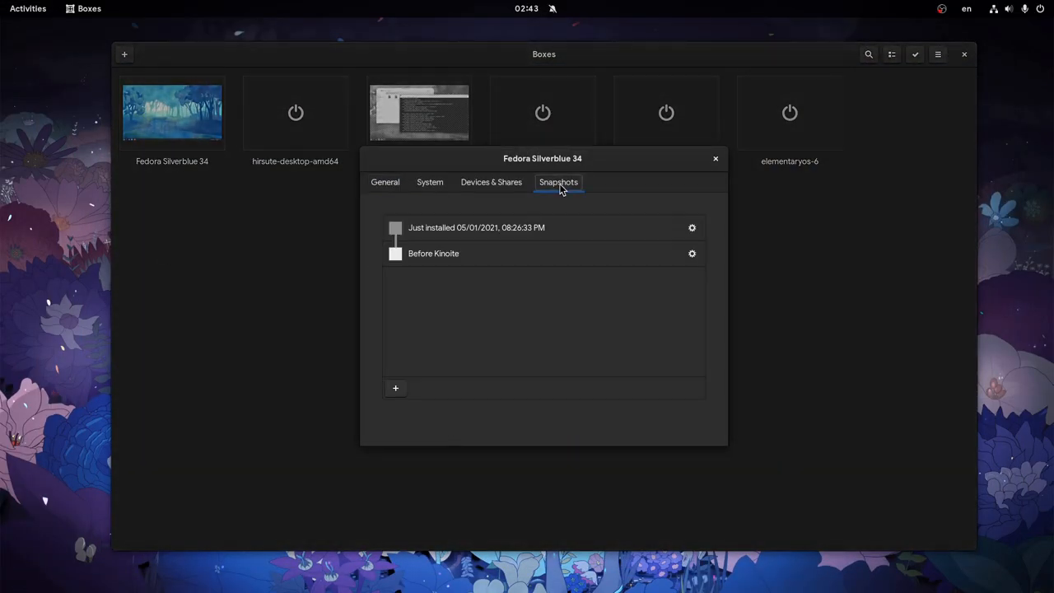
pyautogui.click(692, 254)
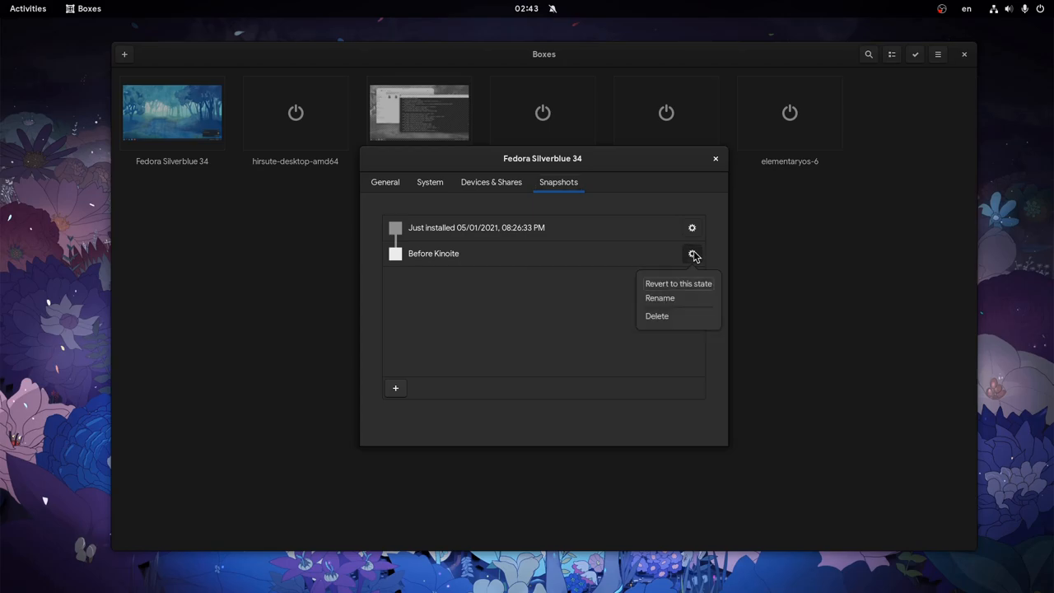
pyautogui.click(679, 283)
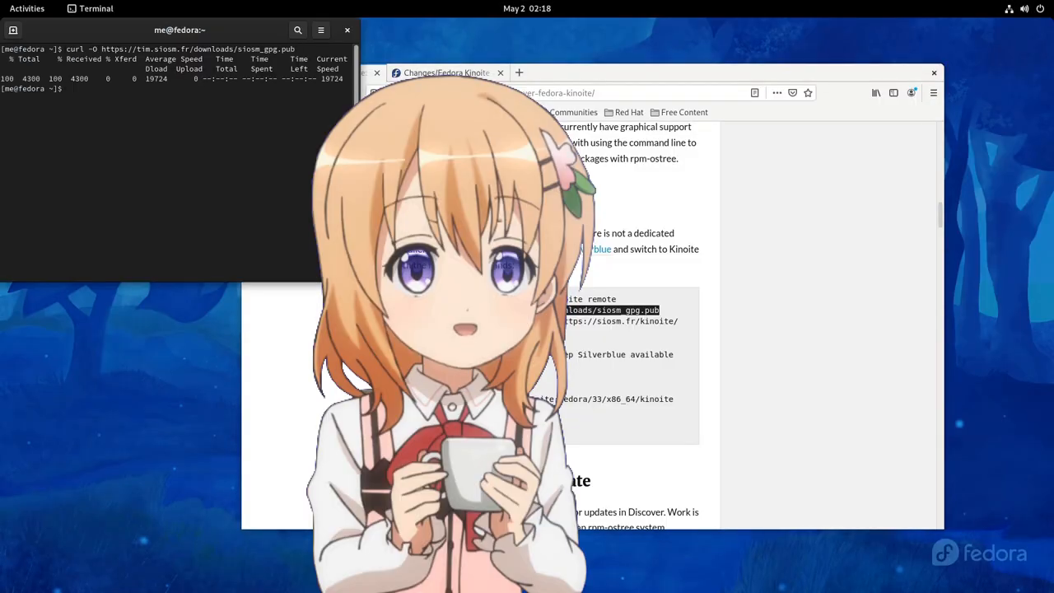
pyautogui.press('Return')
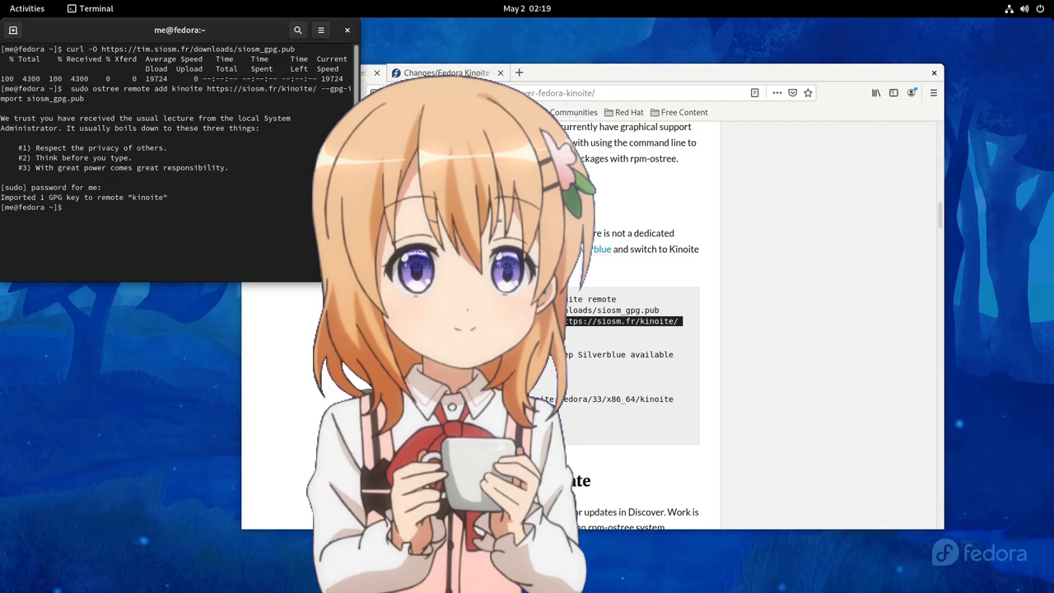